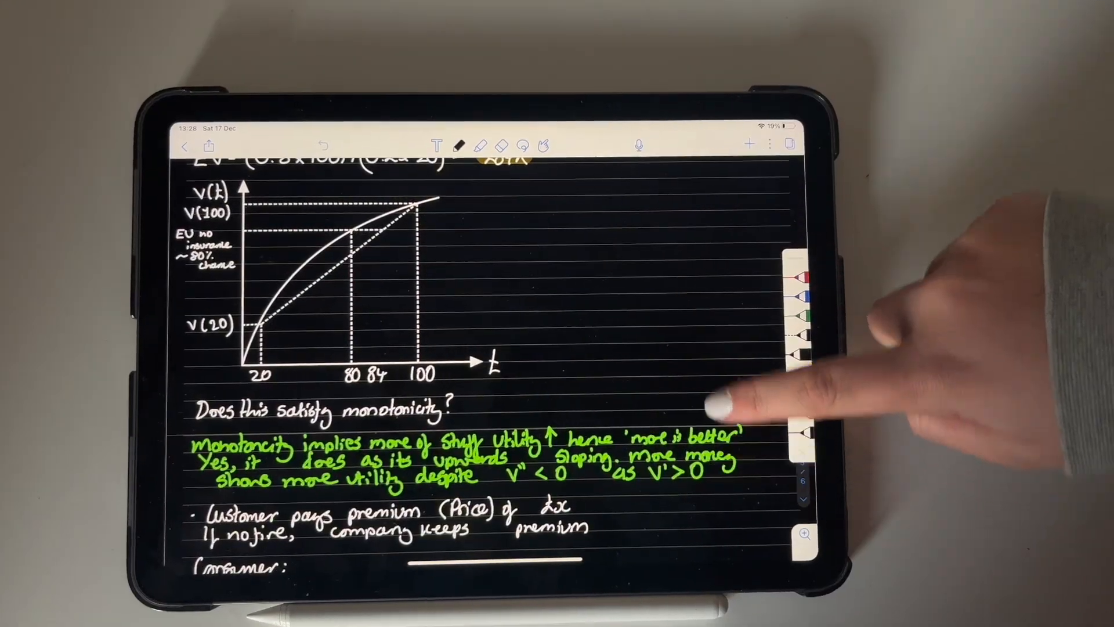
# - Show the Basic paper styles (Plain, Rule, Grid, Dot) with Grid on dark paper at Letter size
pyautogui.scroll(-3)
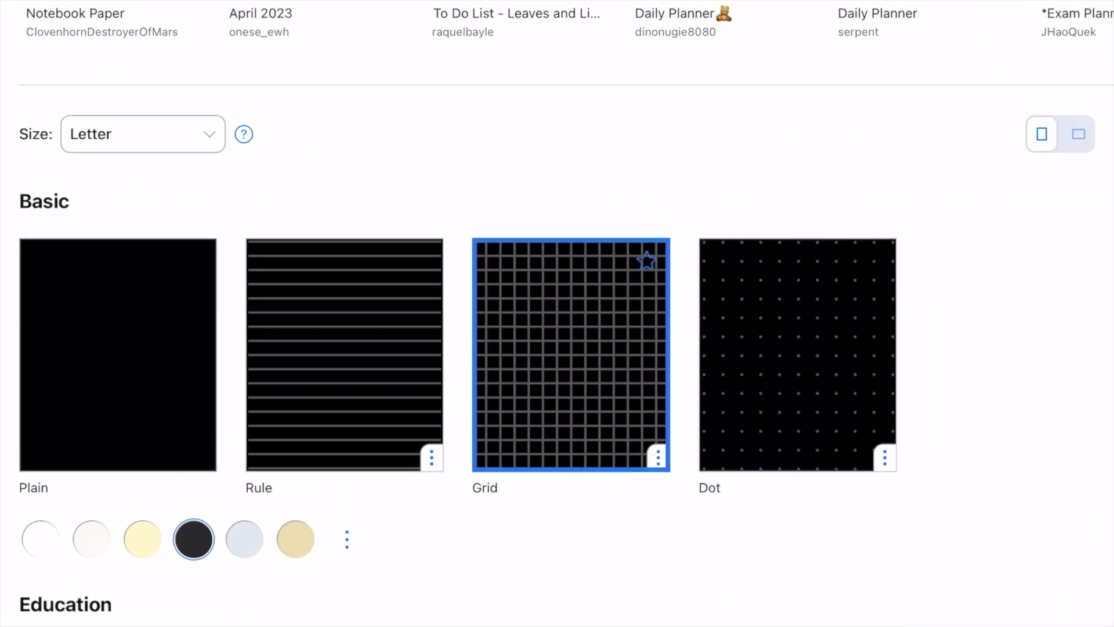
# - Scroll through the geometric series note, then switch to Safari on apple.com
pyautogui.click(571, 355)
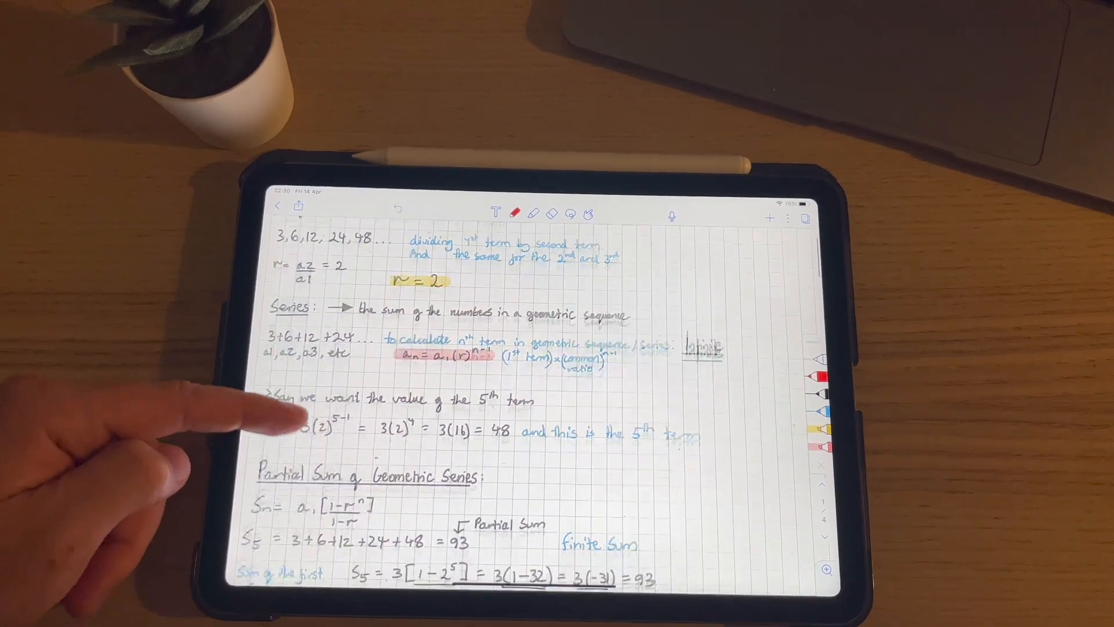
pyautogui.scroll(-3)
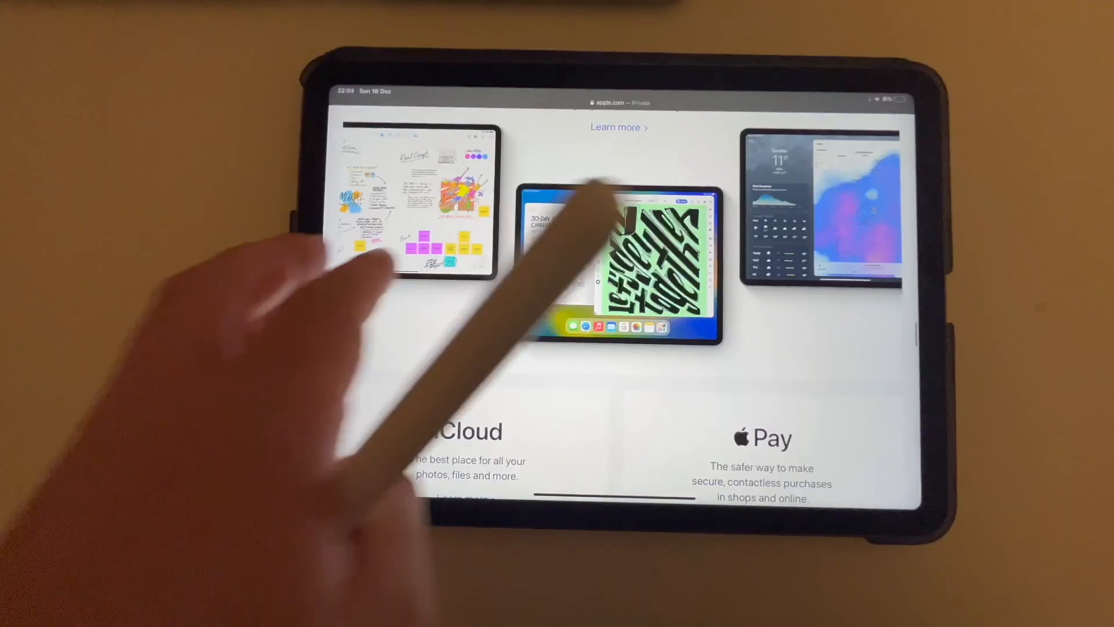
# - Scroll through the Risk Aversion note, then switch to the UEA Timetabler for 30 Jan – 5 Feb 2023
pyautogui.click(619, 261)
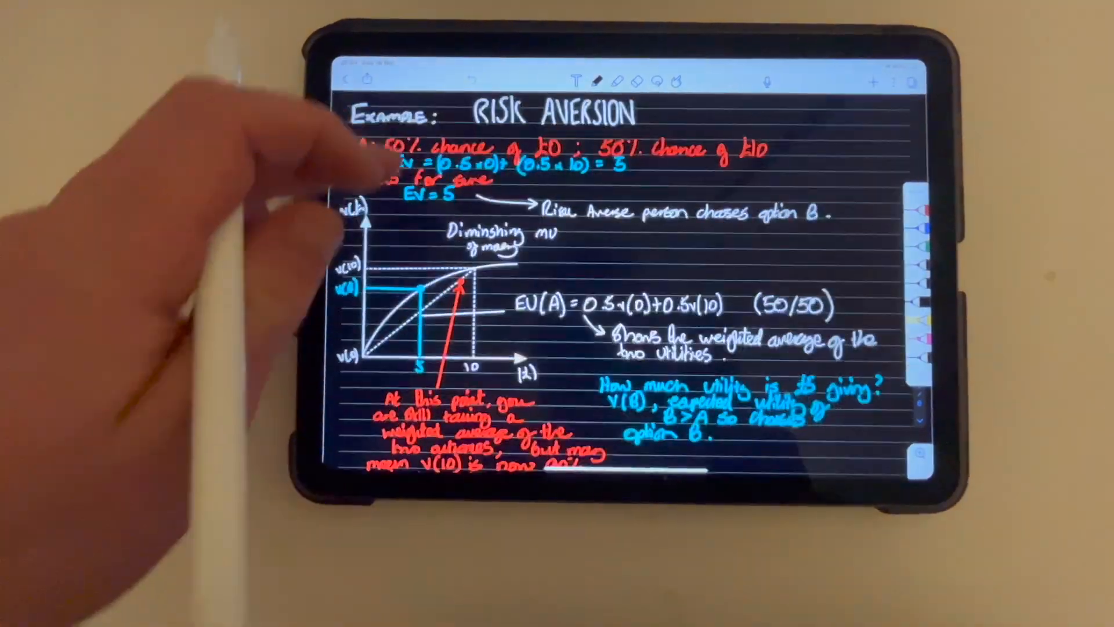
pyautogui.scroll(-3)
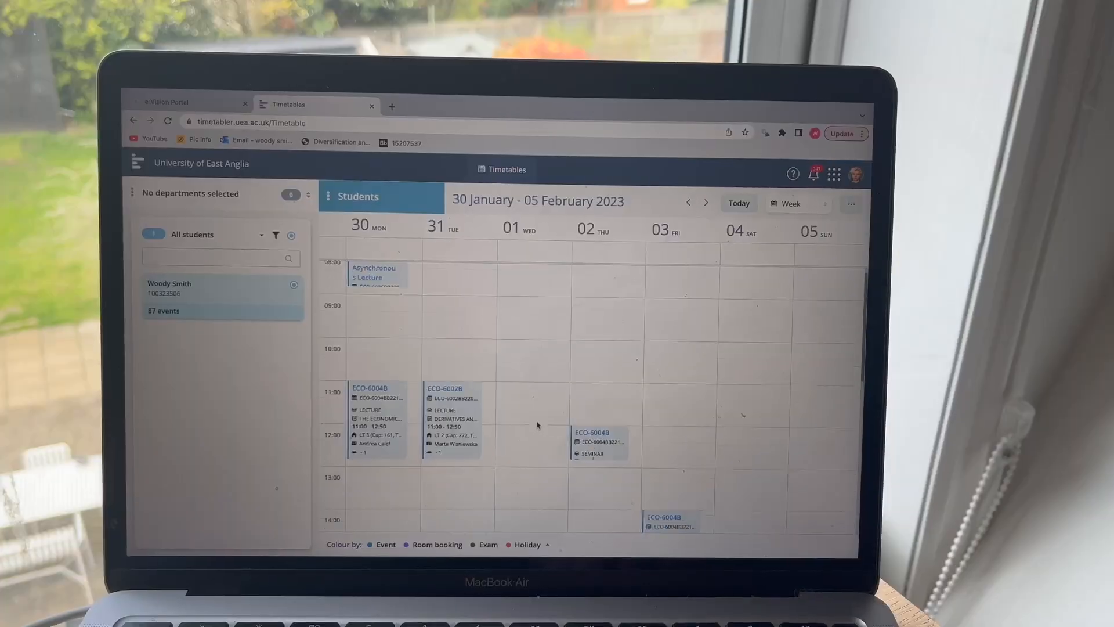
# - Advance the timetable to 6–12 February 2023, then scroll the cointegration lecture PDF to slide 7
pyautogui.click(707, 202)
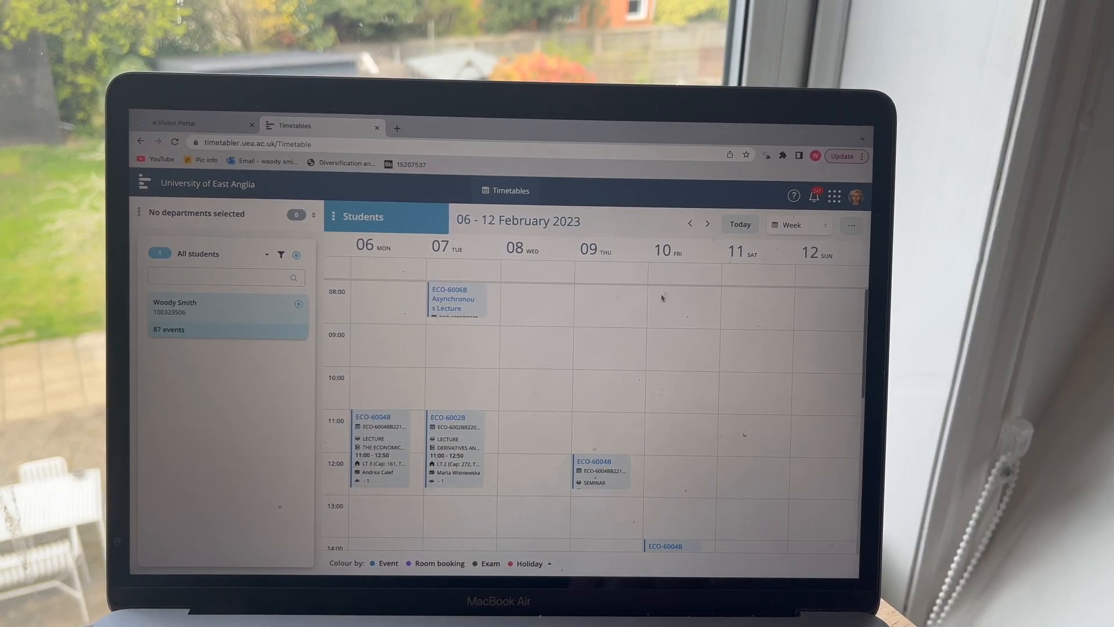
pyautogui.click(707, 224)
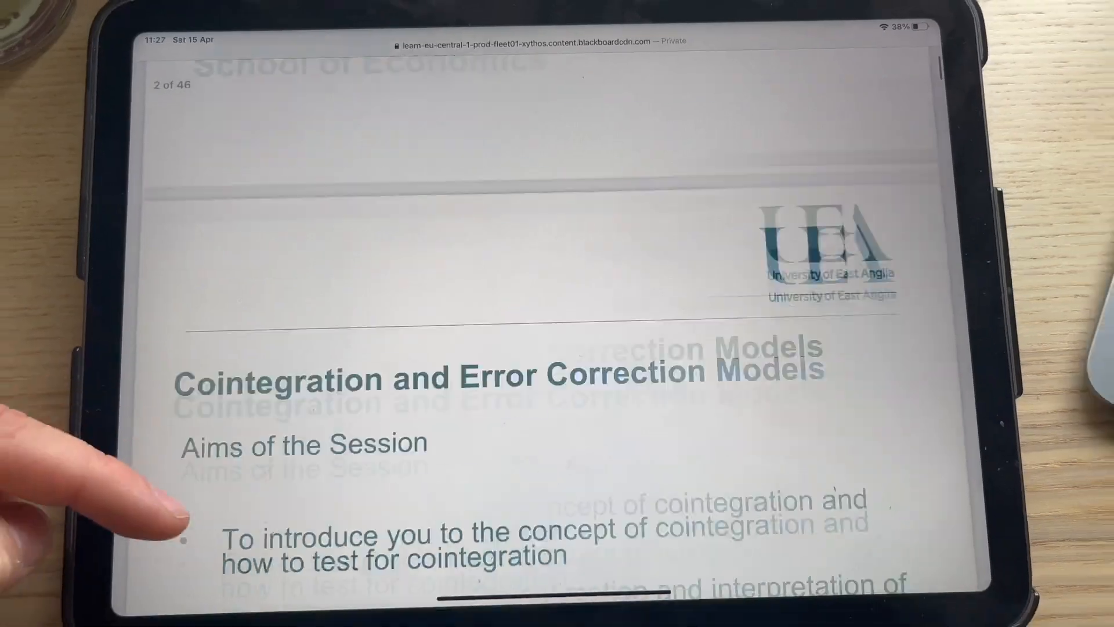
pyautogui.hscroll(3)
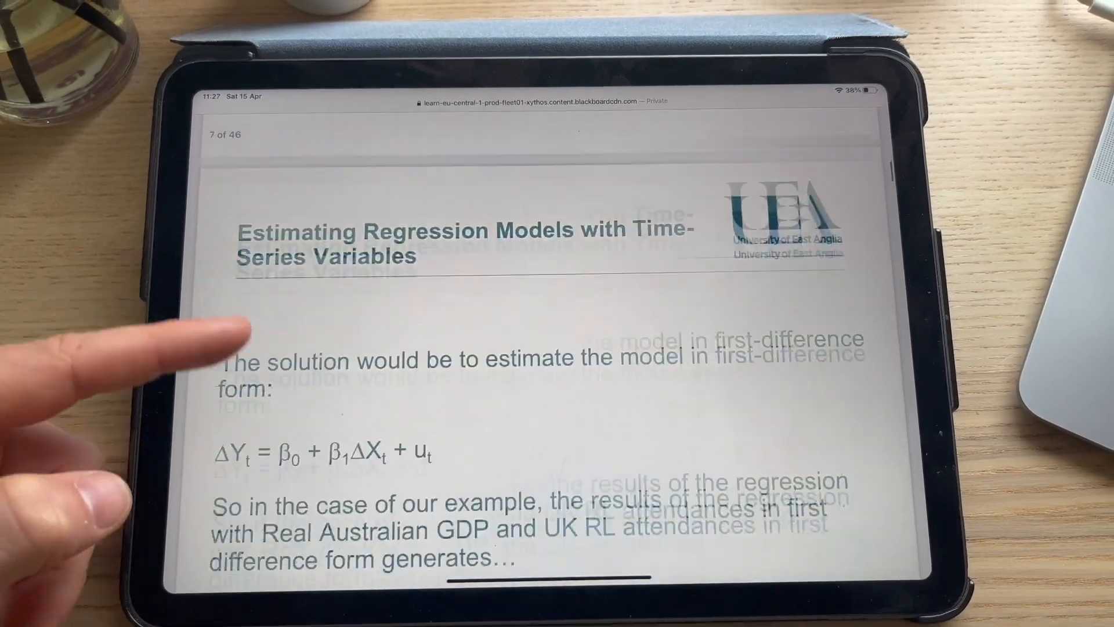